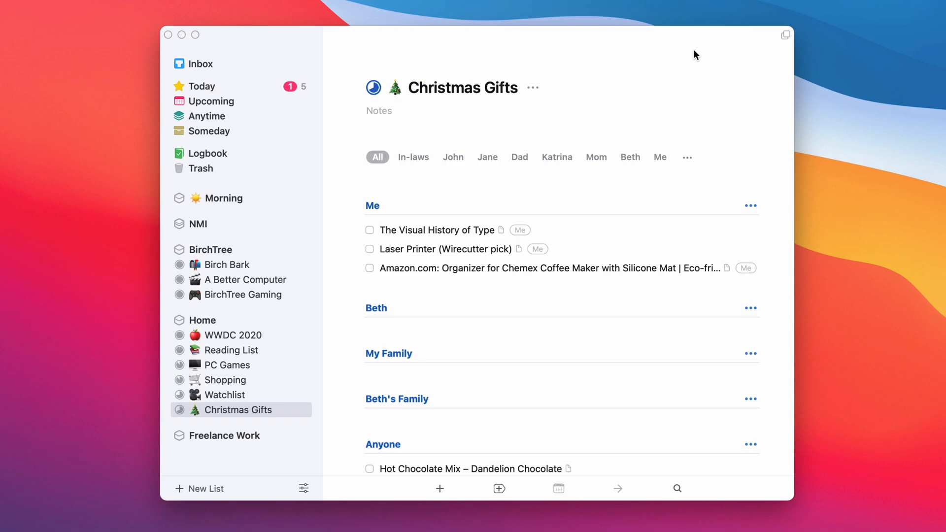
mouse_move(178, 320)
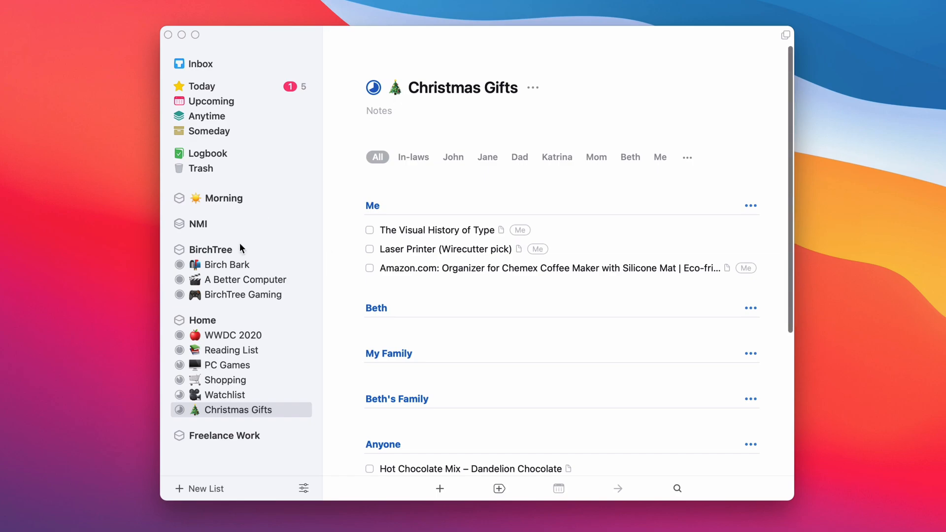
mouse_move(492, 303)
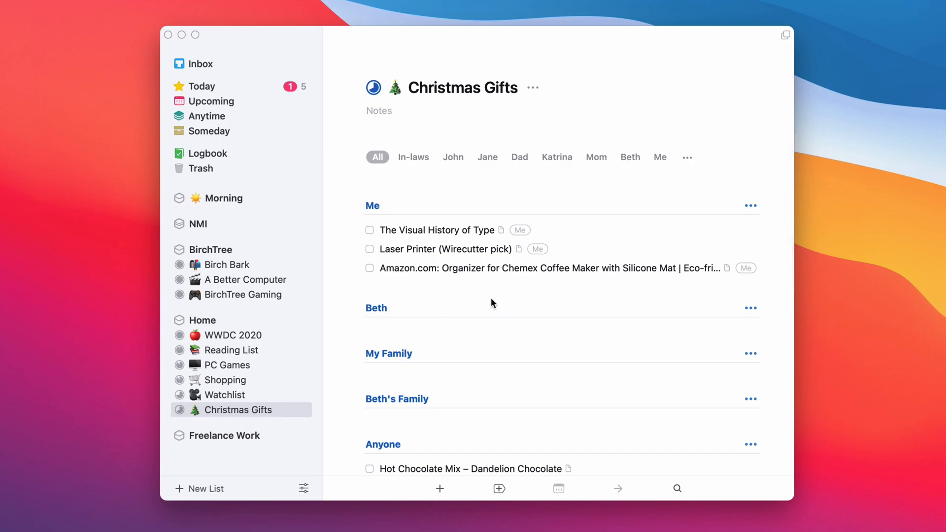
mouse_move(470, 228)
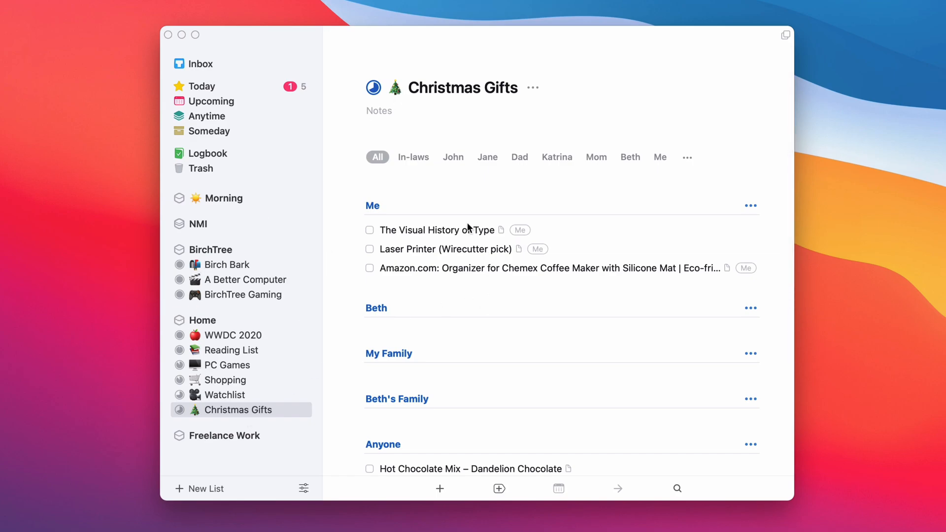
mouse_move(451, 350)
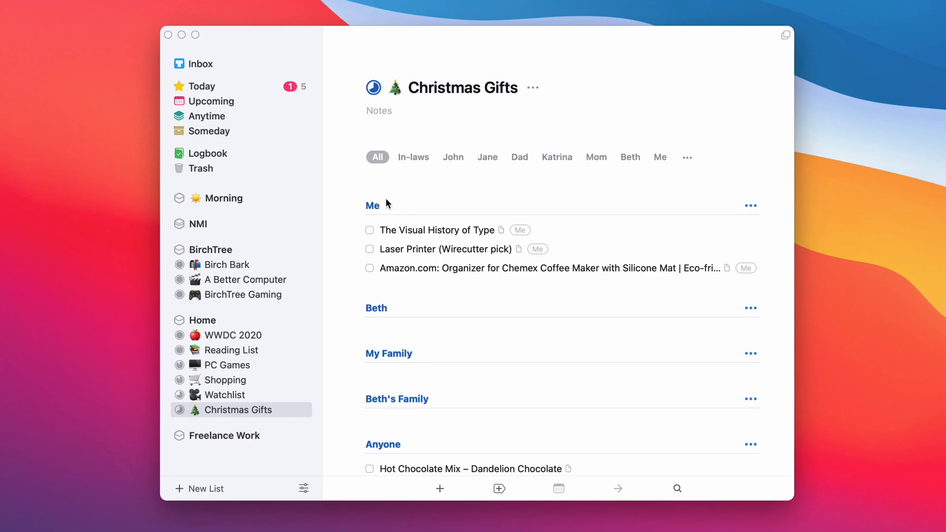
mouse_move(374, 311)
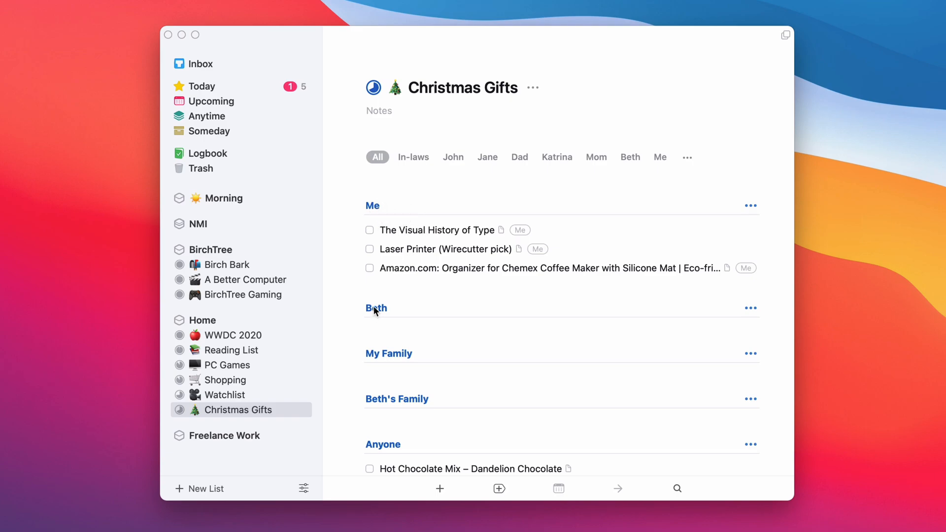
mouse_move(377, 462)
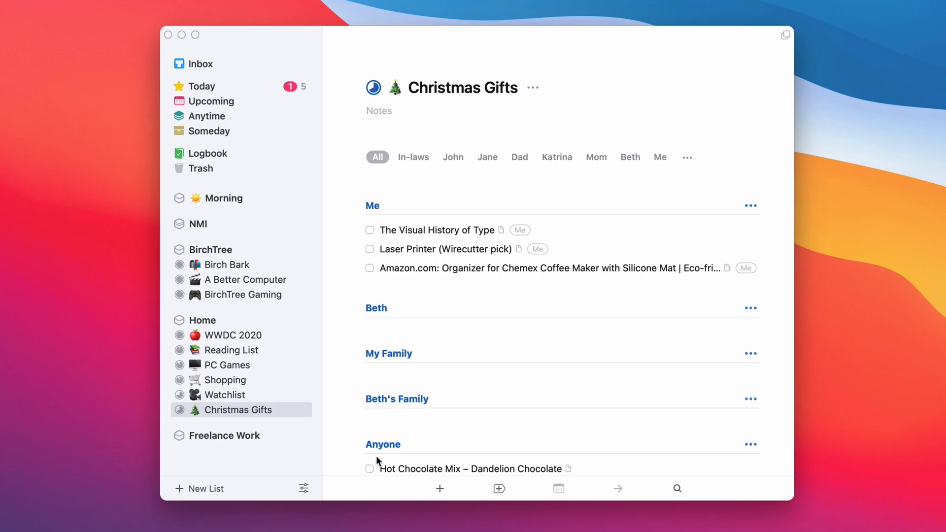
Save the Ghost of Tsushima Amazon page into Christmas Gifts with the John tag.
scroll("down", 3)
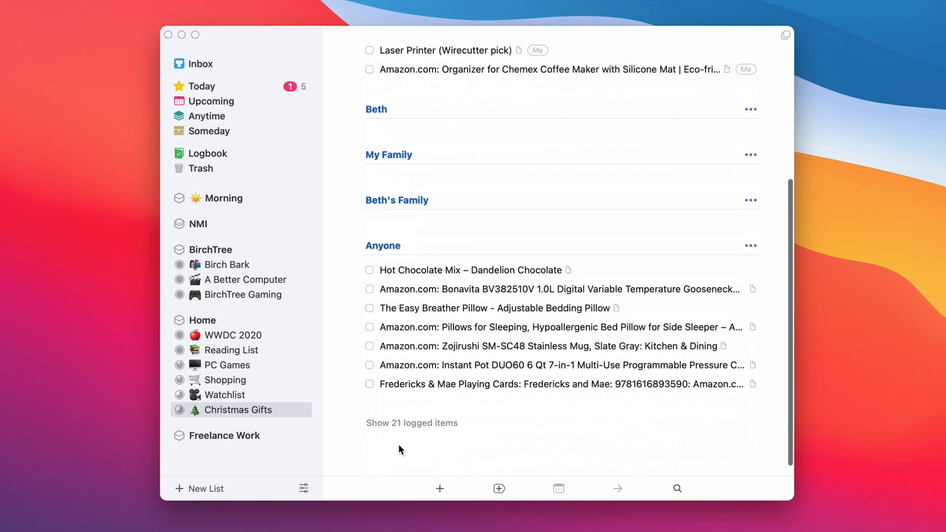
mouse_move(439, 284)
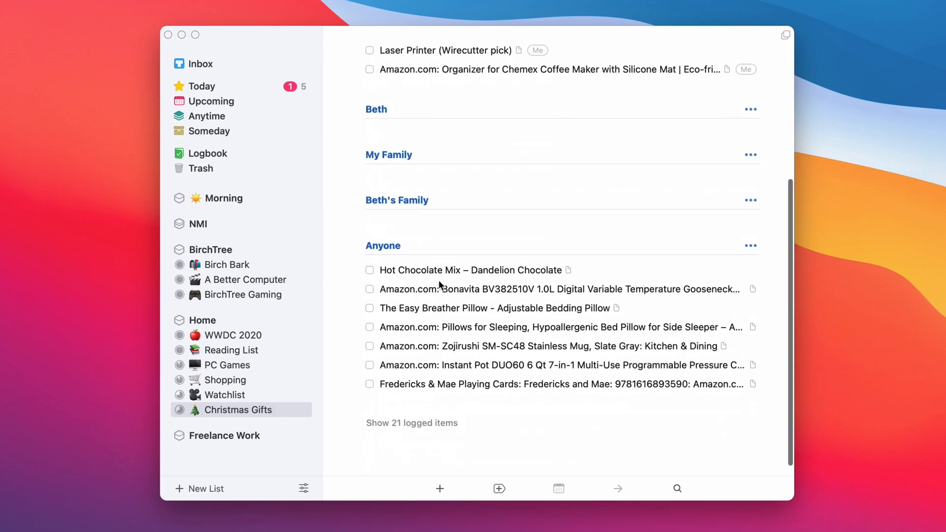
scroll("up", 3)
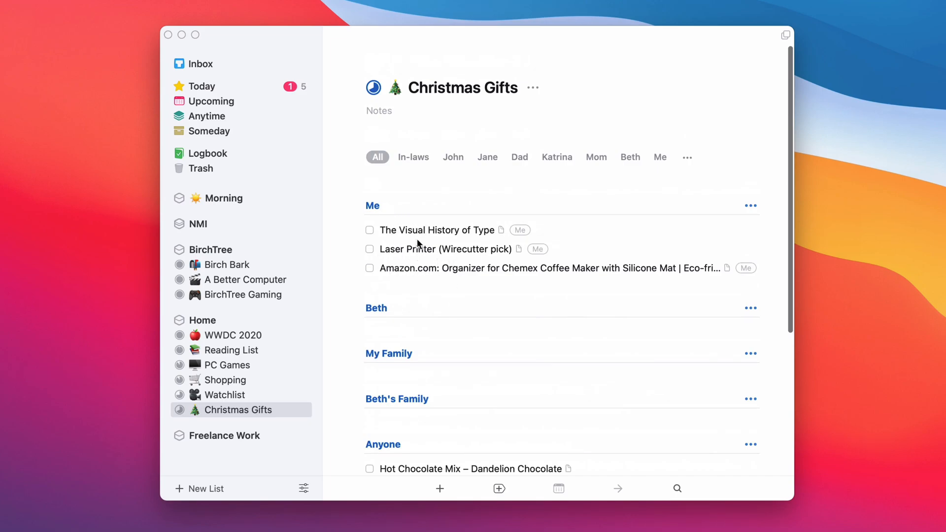
mouse_move(417, 260)
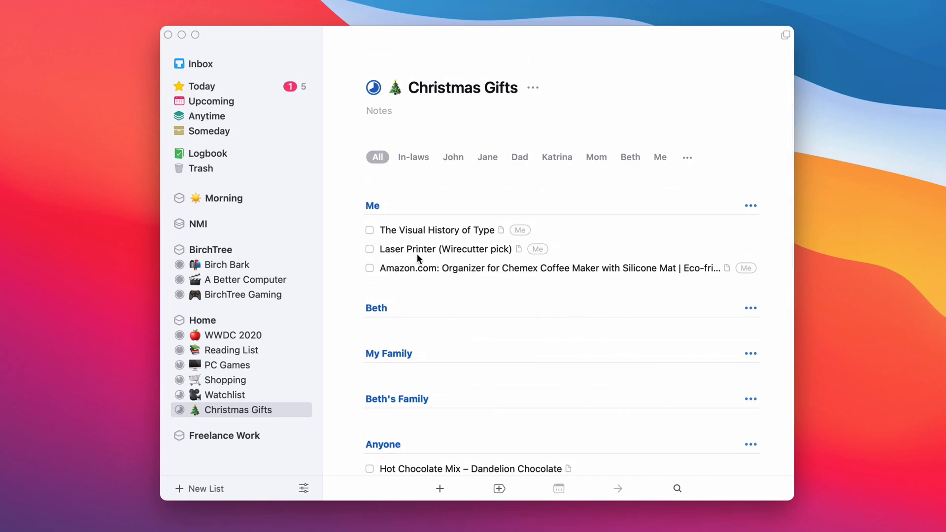
mouse_move(479, 346)
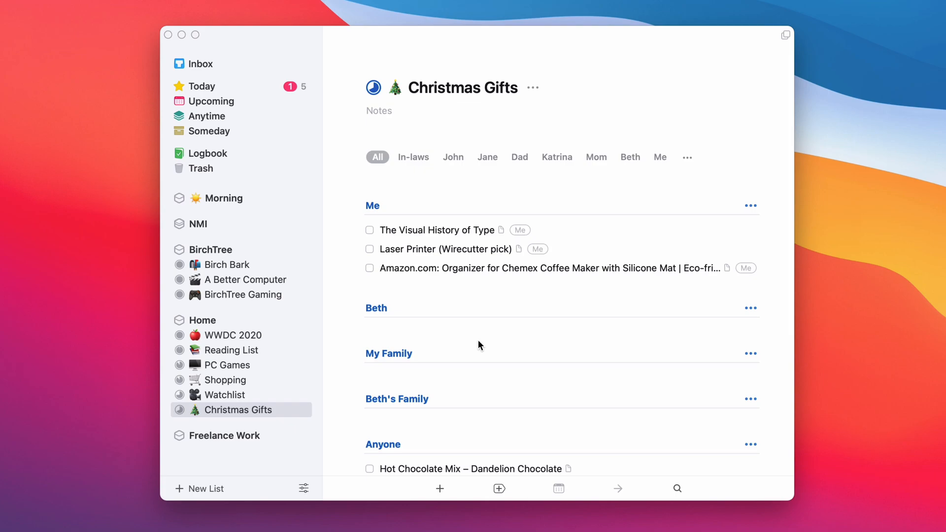
mouse_move(431, 256)
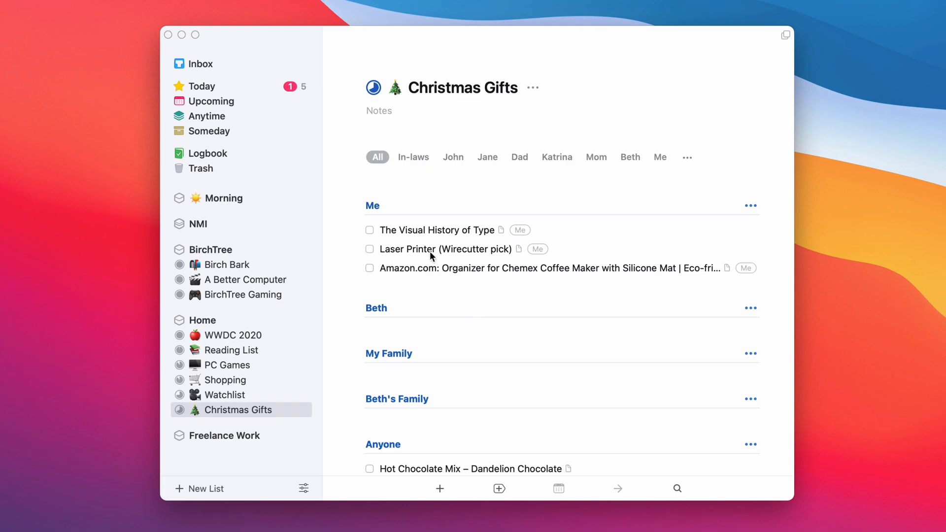
mouse_move(433, 186)
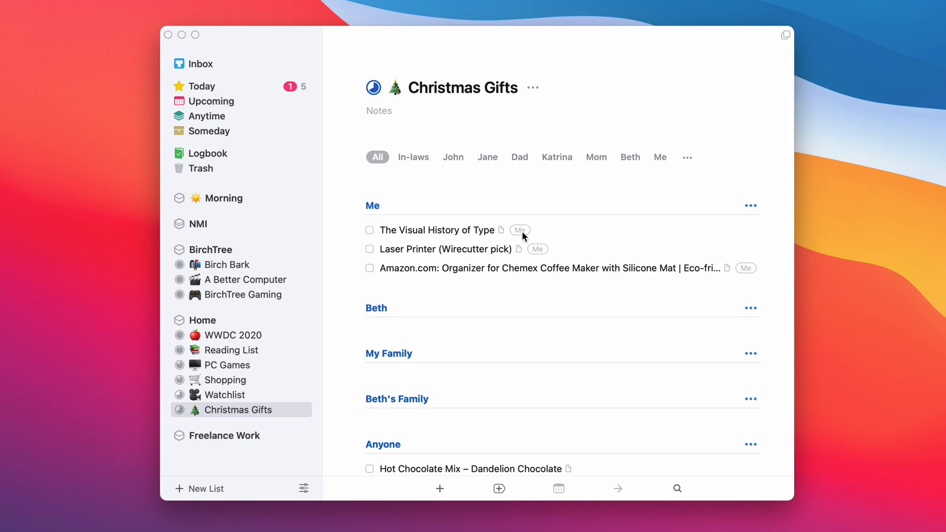
scroll("down", 3)
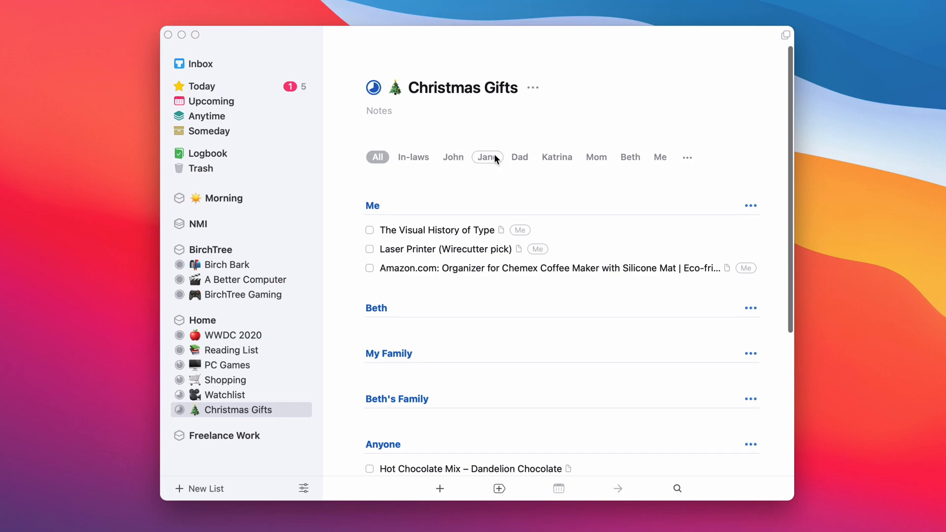
mouse_move(596, 156)
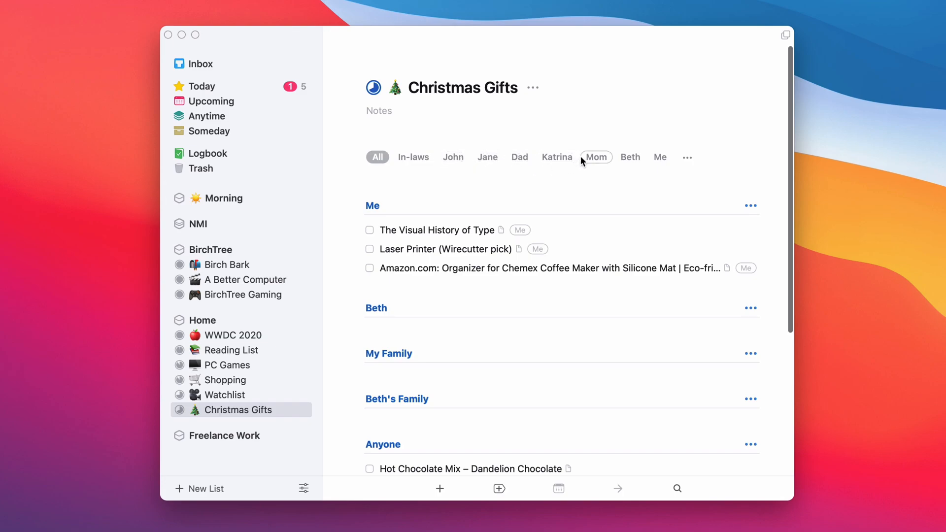
mouse_move(658, 154)
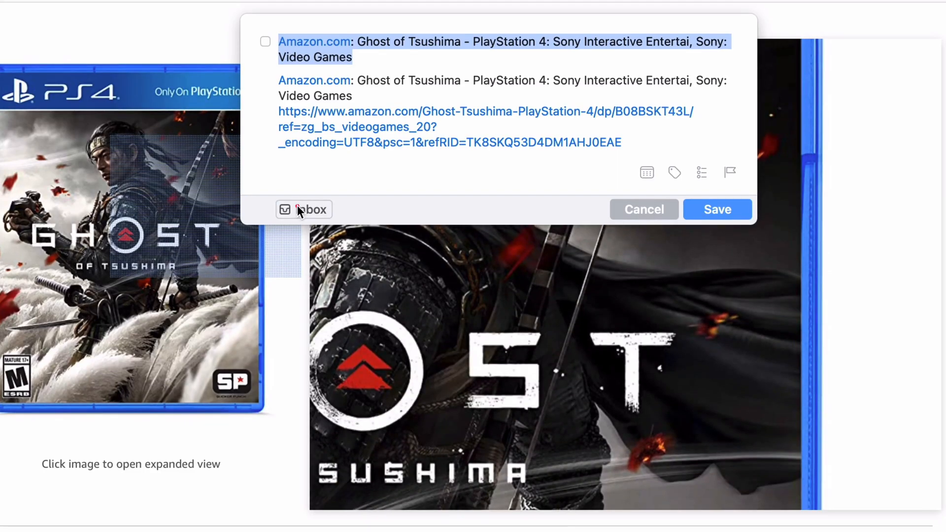
left_click(304, 209)
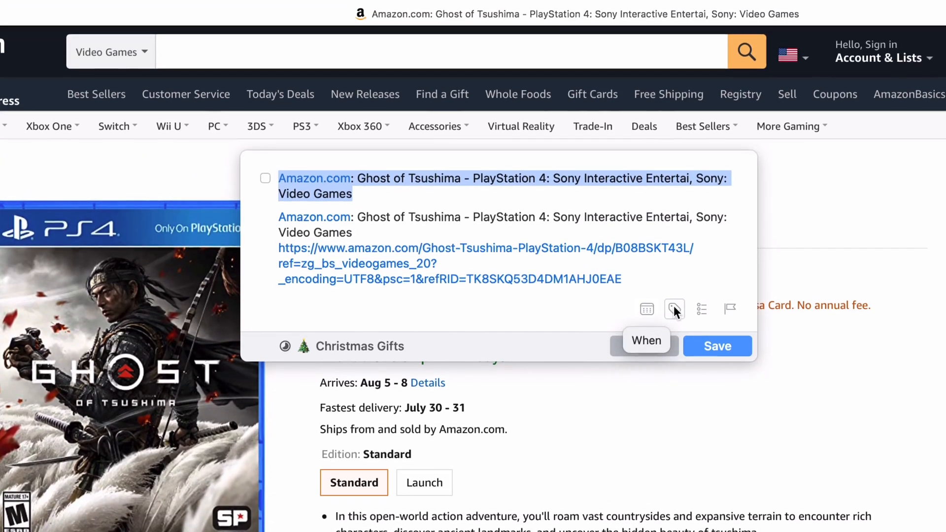
left_click(674, 309)
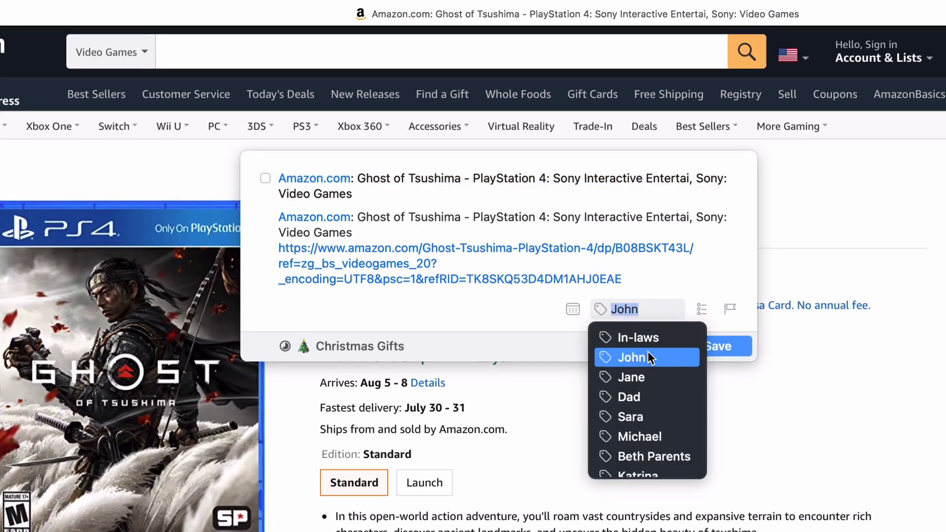
left_click(632, 357)
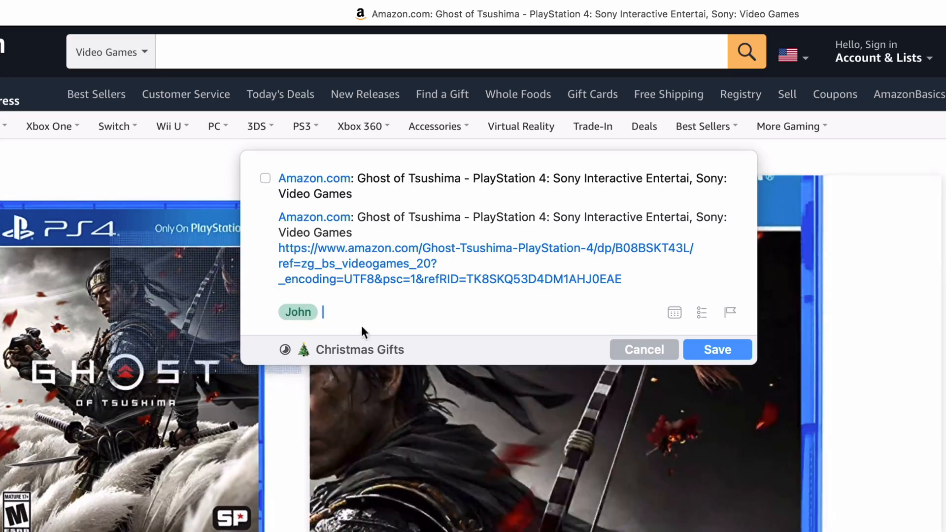
left_click(643, 350)
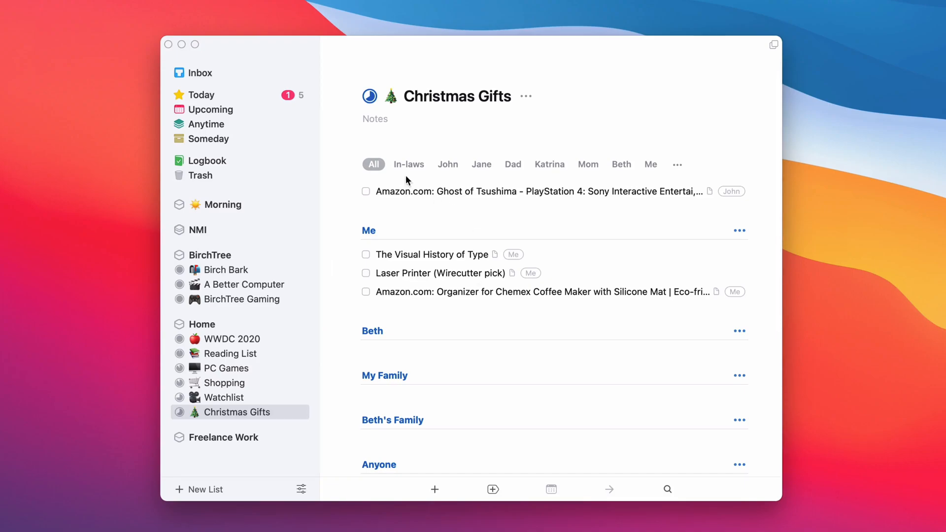
Drag the Ghost of Tsushima to-do below the My Family heading.
left_click(543, 191)
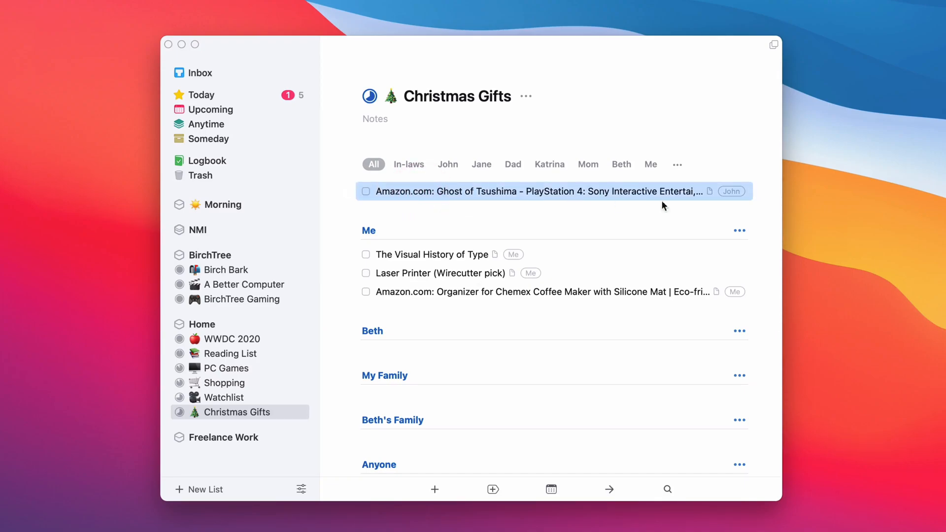
mouse_move(589, 232)
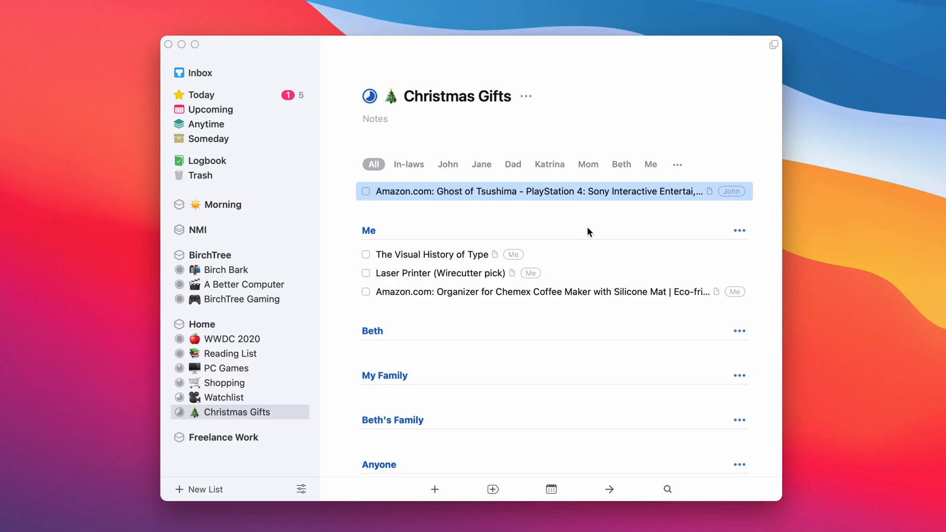
mouse_move(500, 363)
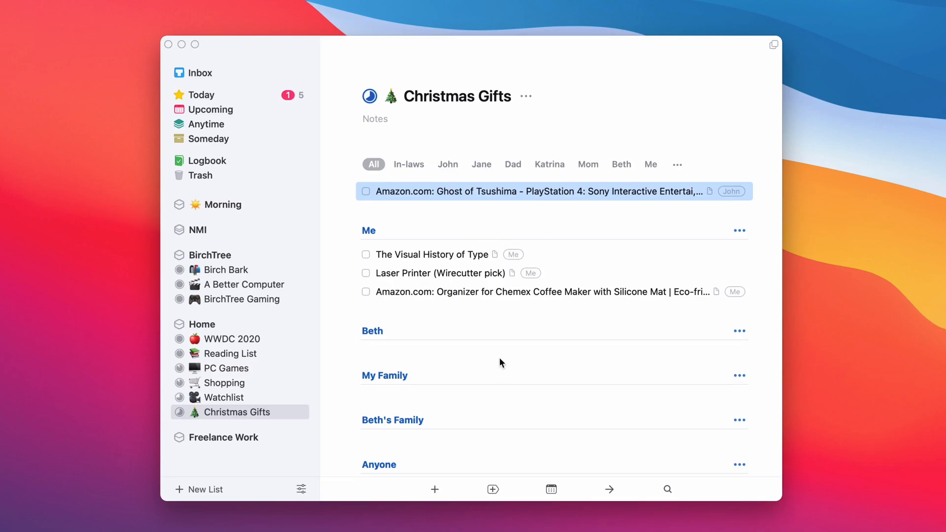
mouse_move(441, 210)
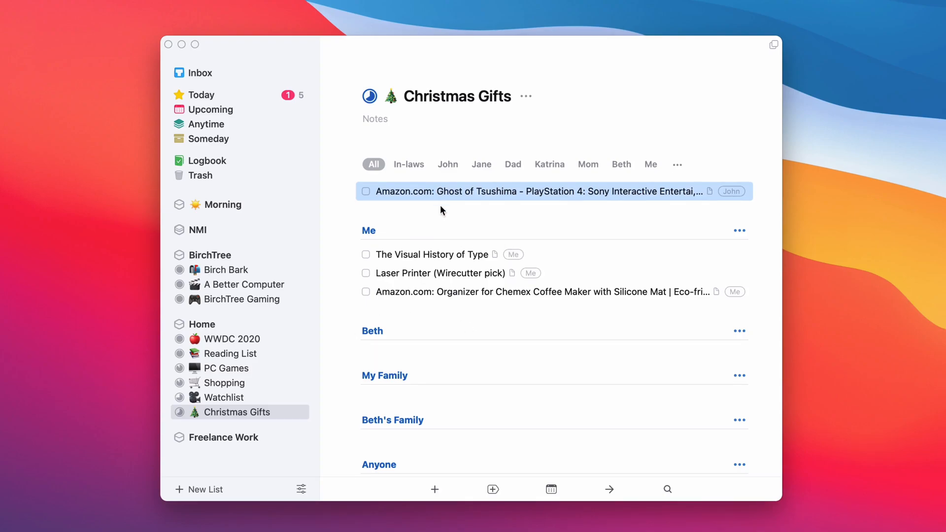
left_click_drag(543, 191, 543, 381)
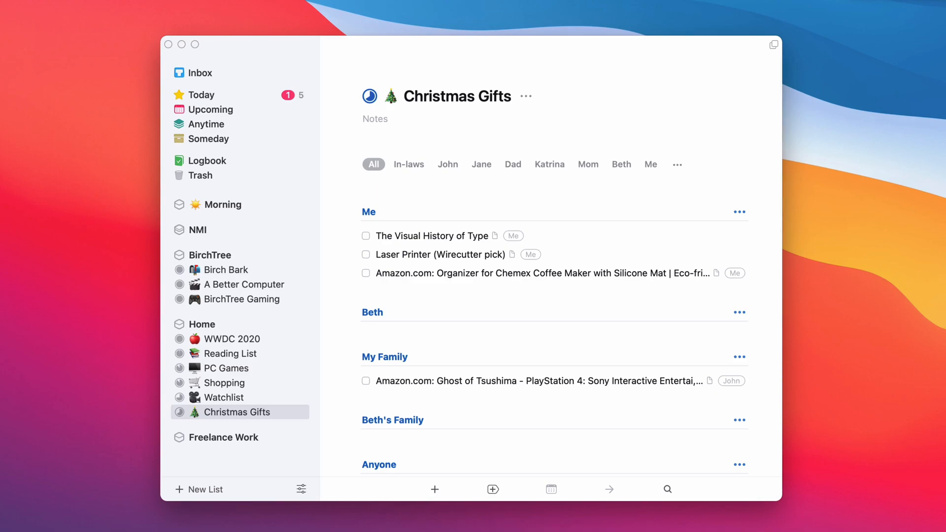
mouse_move(518, 333)
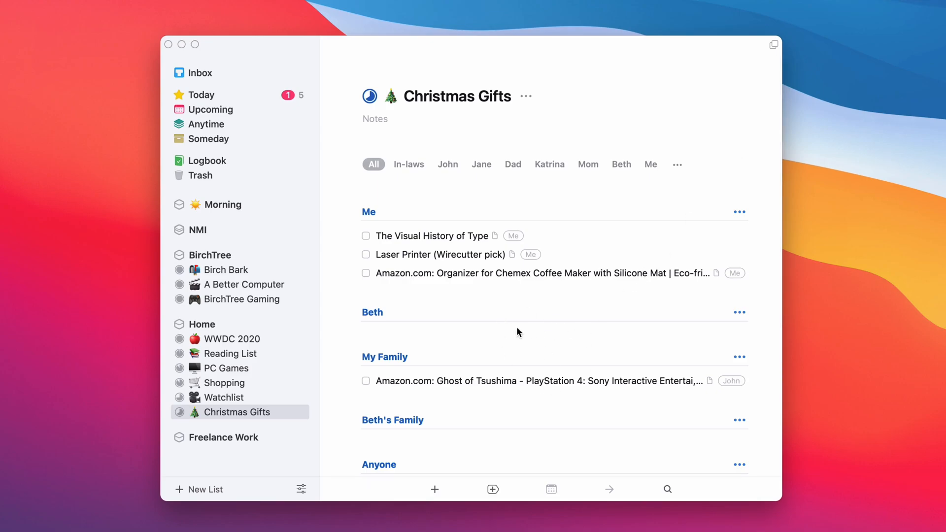
mouse_move(470, 310)
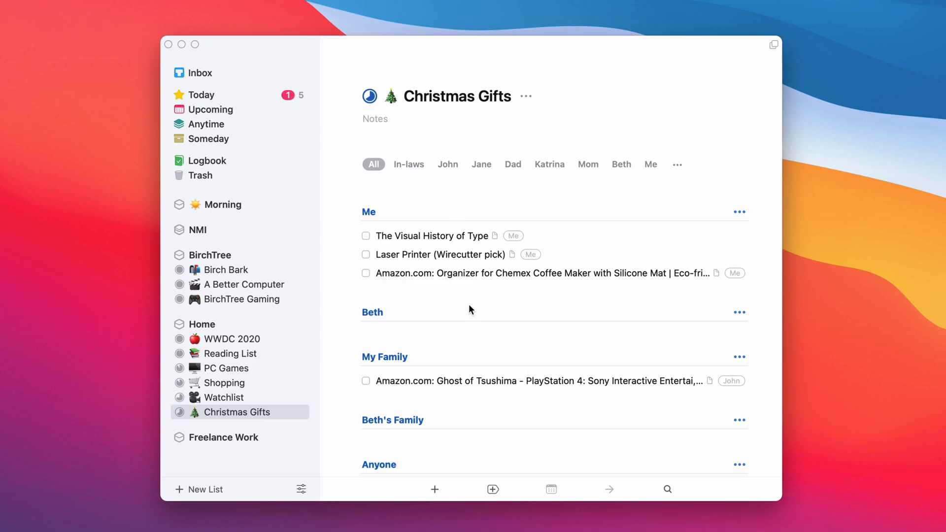
mouse_move(487, 335)
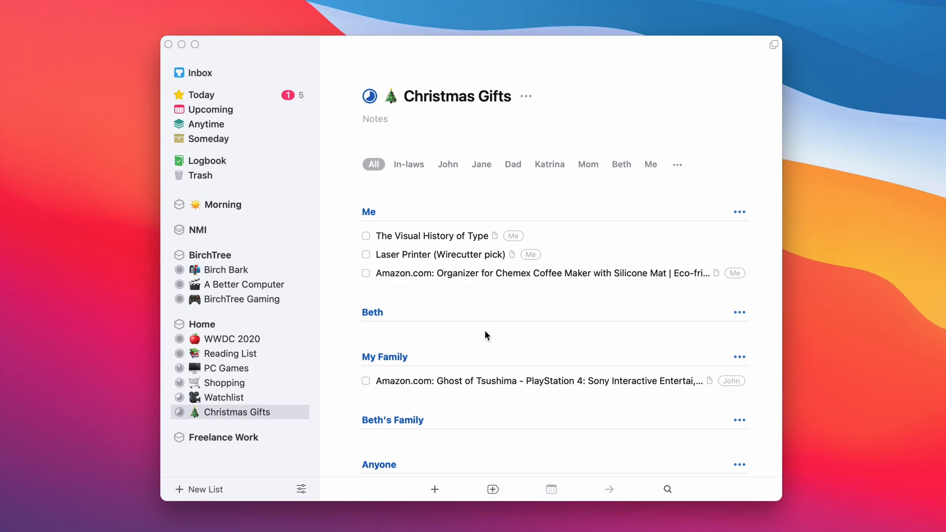
scroll("down", 3)
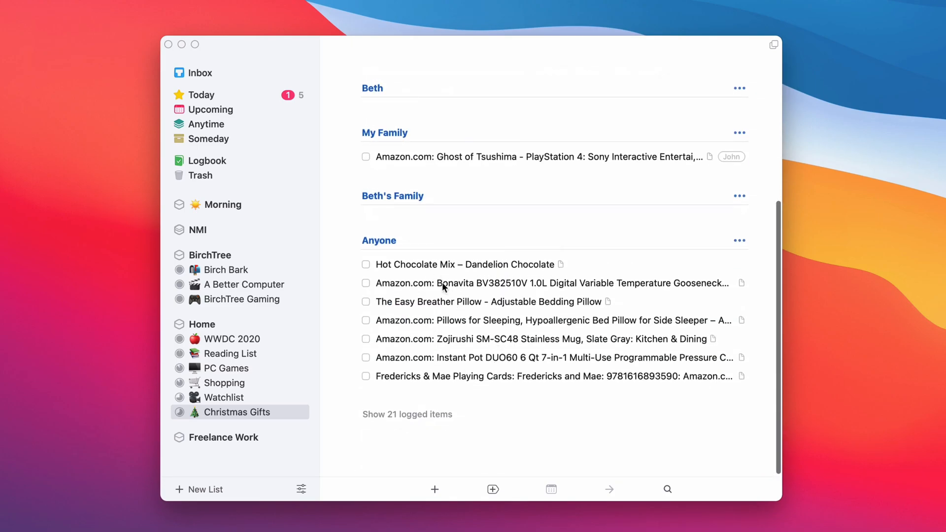
left_click(399, 265)
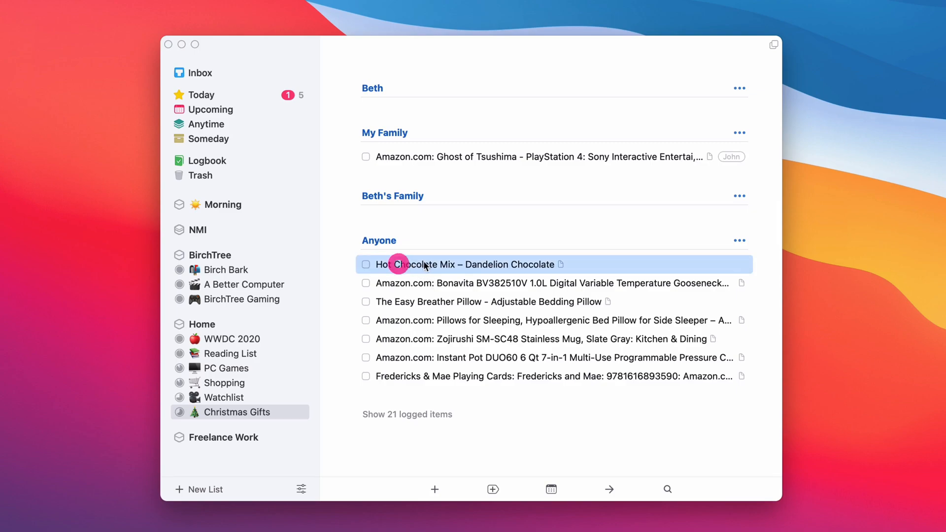
left_click(463, 264)
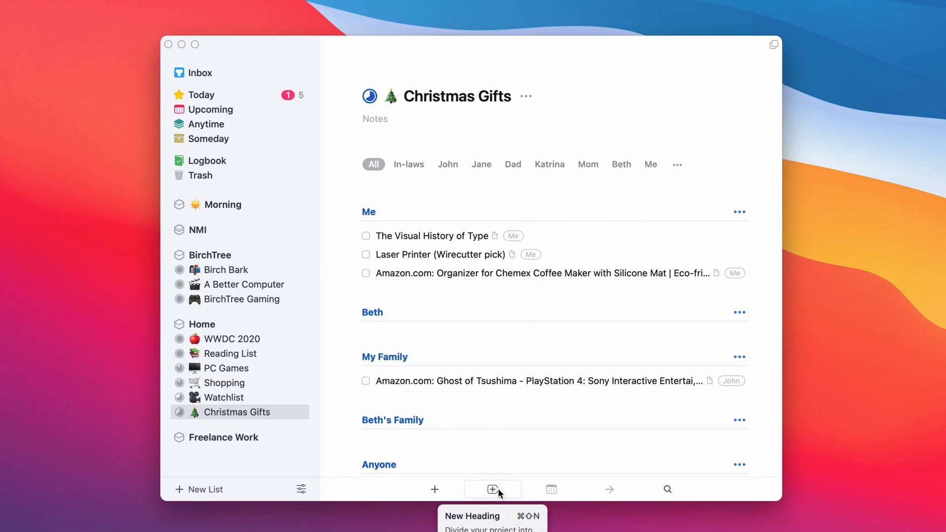
left_click(492, 489)
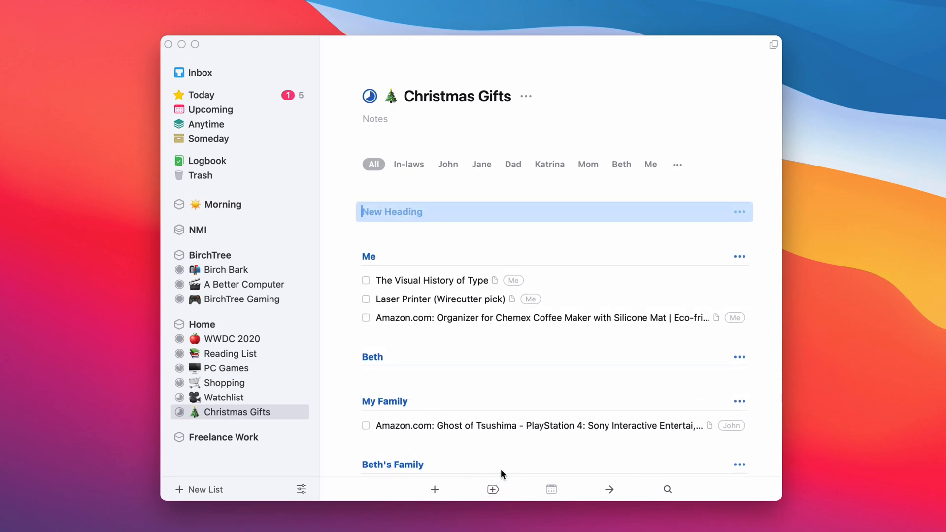
type("Strangers")
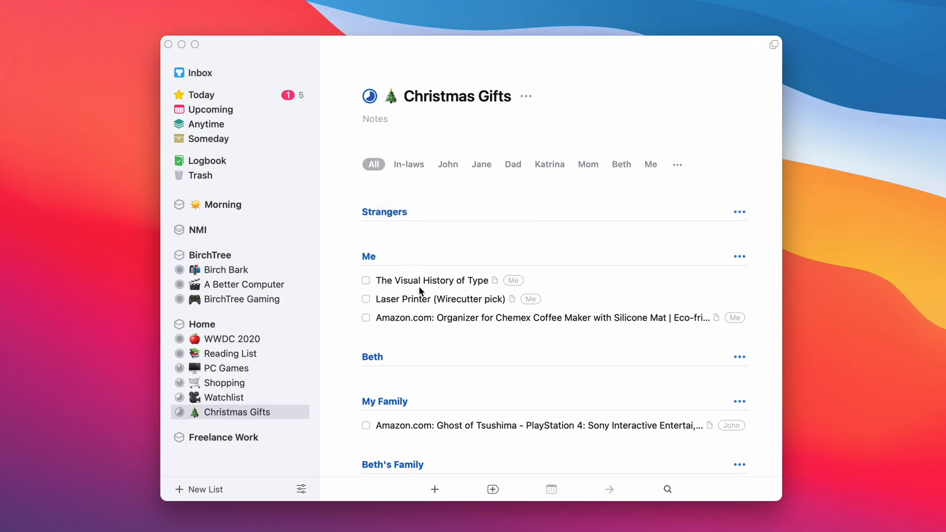
mouse_move(432, 449)
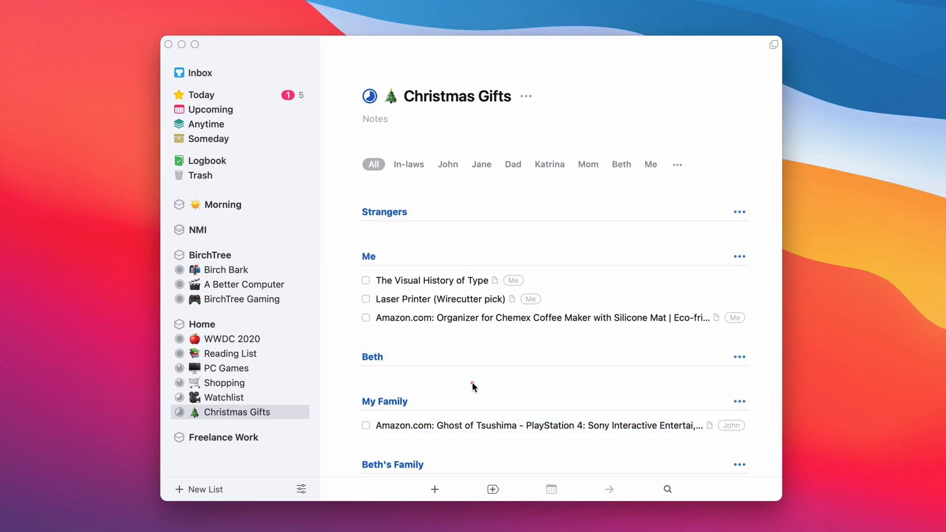
left_click(739, 212)
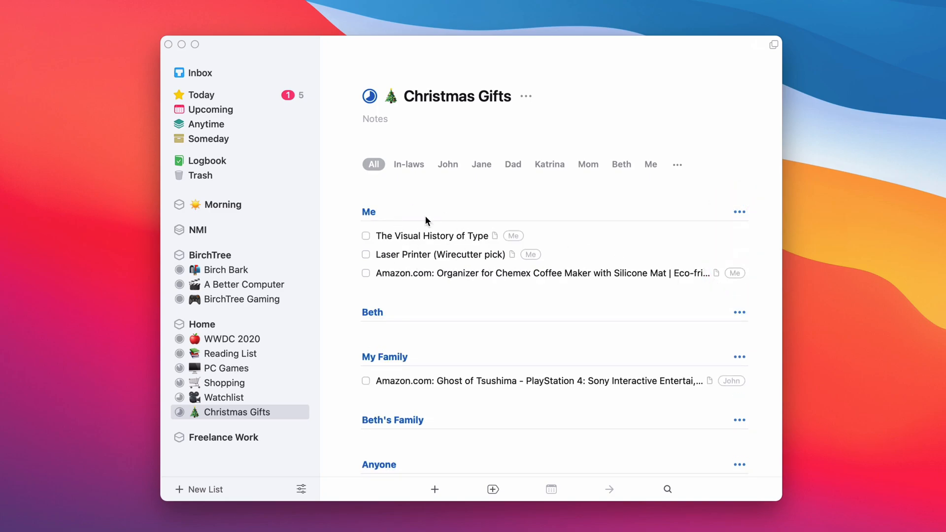
mouse_move(450, 290)
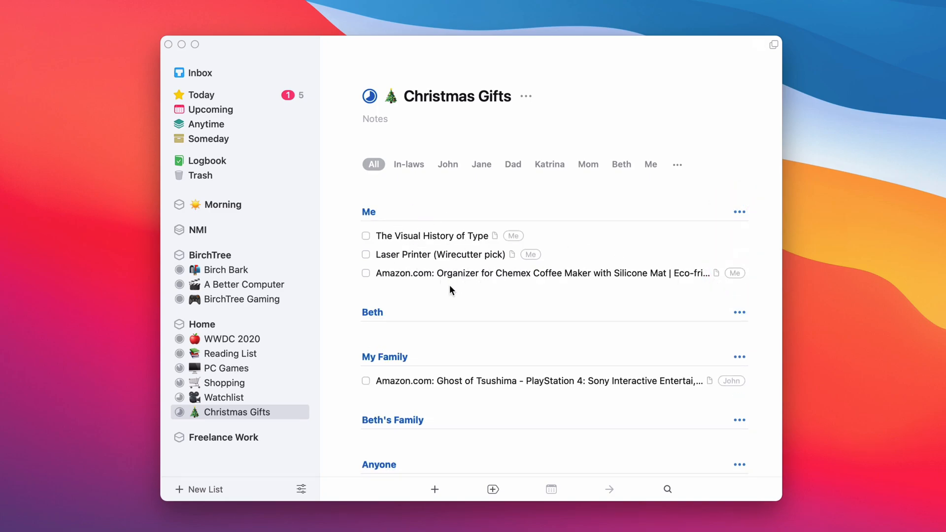
mouse_move(456, 336)
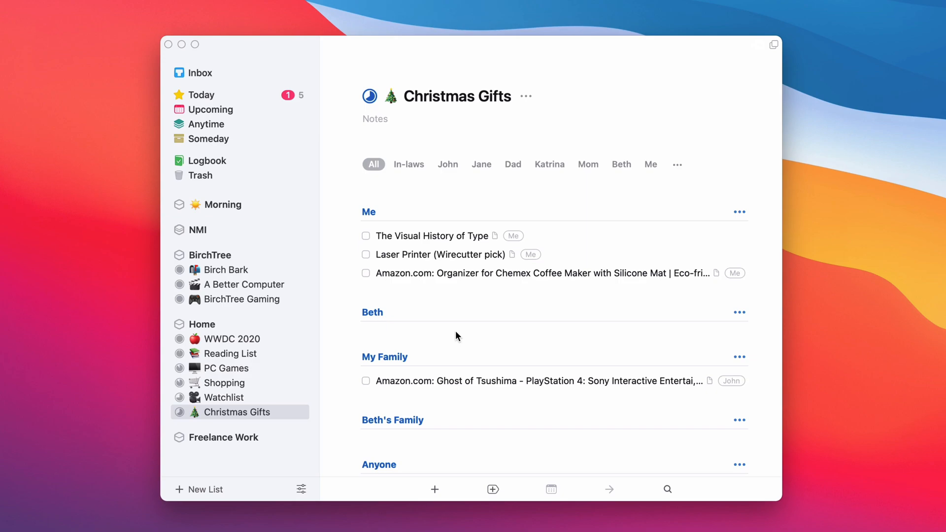